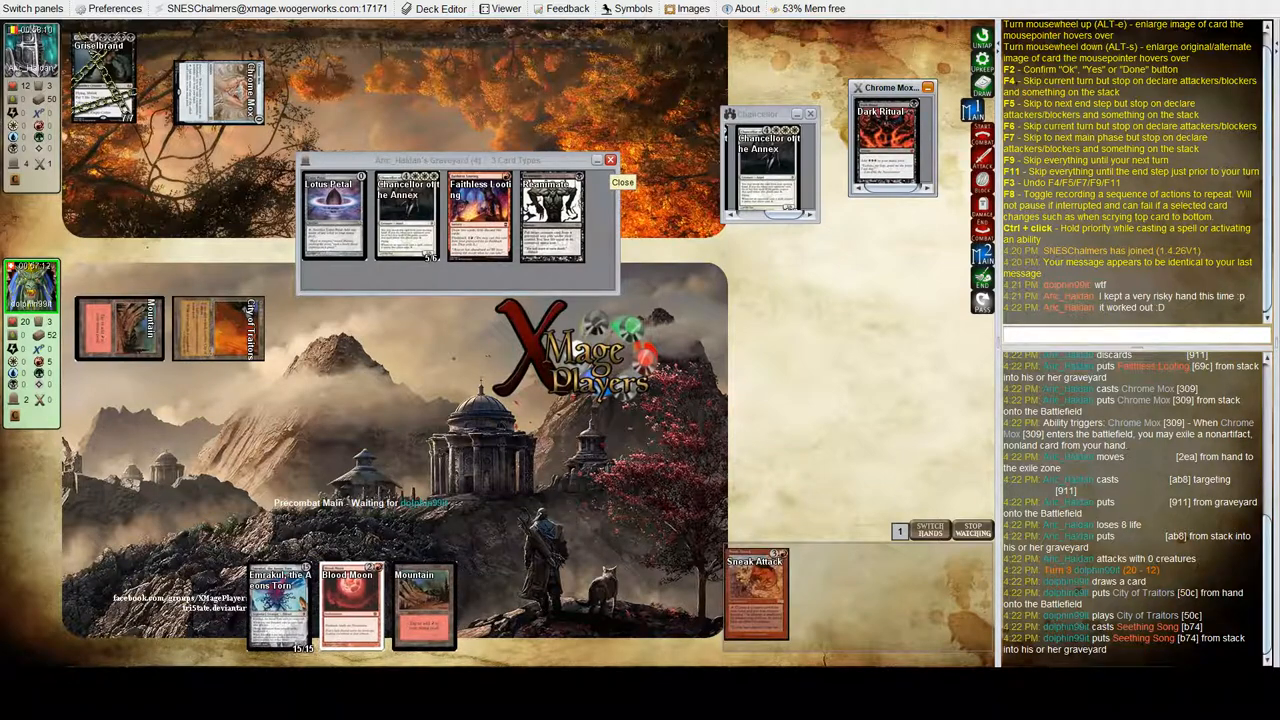
Close the opponent's Graveyard window to reveal the turn-3 battlefield
left_click(622, 182)
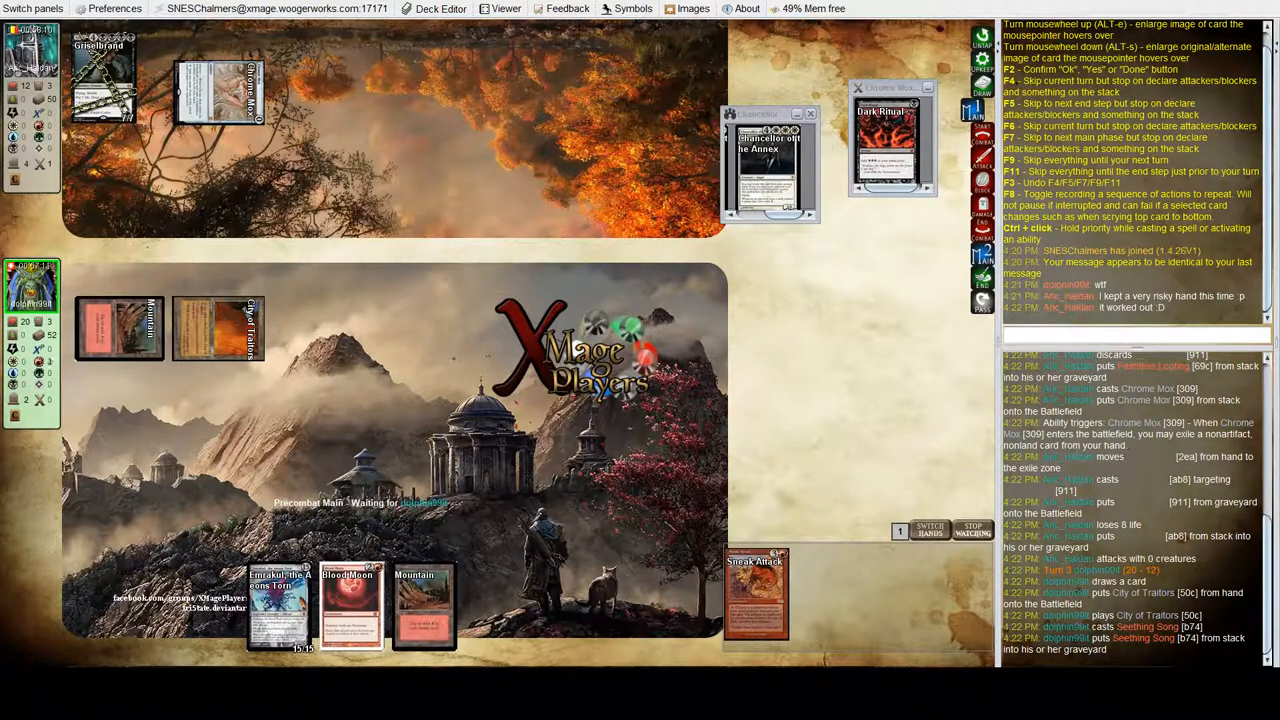